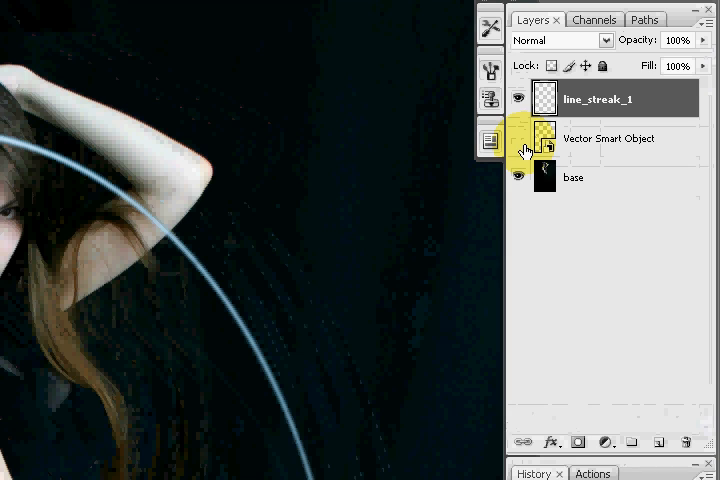
Hide the original Vector Smart Object layer beneath its copy
left_click(610, 138)
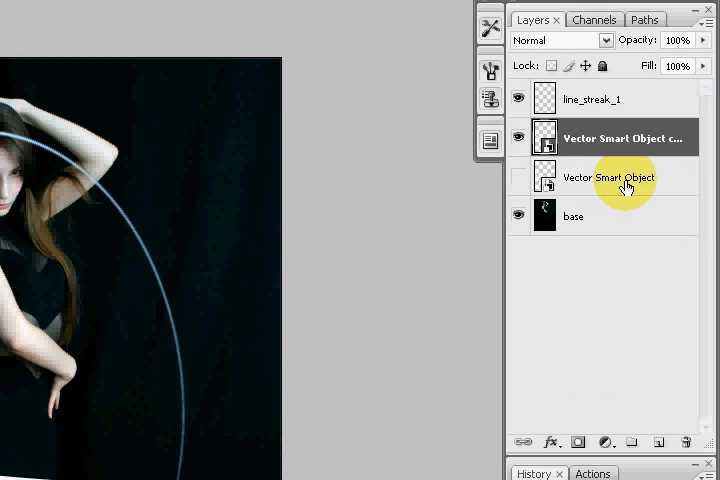
Rename the Vector Smart Object copy layer to 'line_streak_2'
double_click(610, 138)
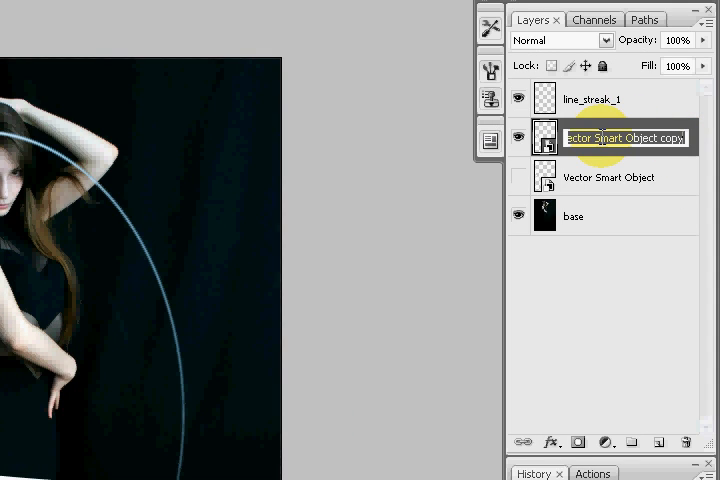
type("line_streak_")
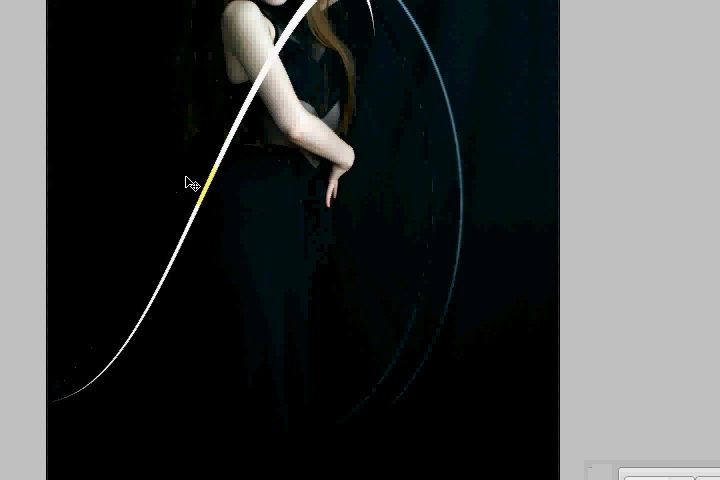
Apply repeated 105° Twirl smart filters to line_streak_2, dismissing the smart filter notice
left_click(205, 9)
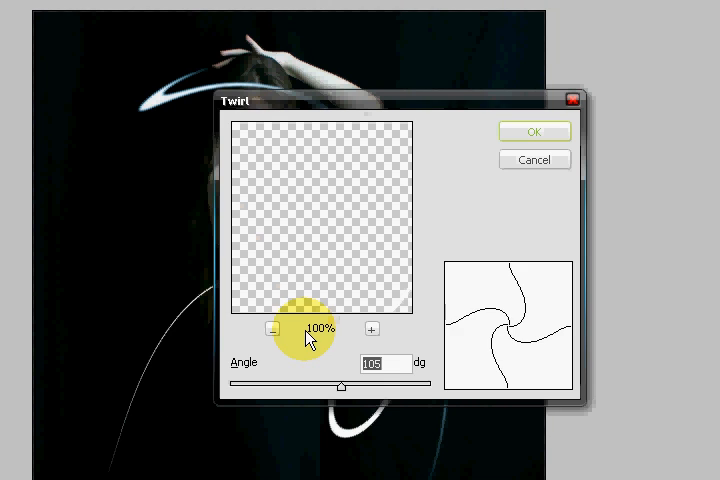
left_click(534, 131)
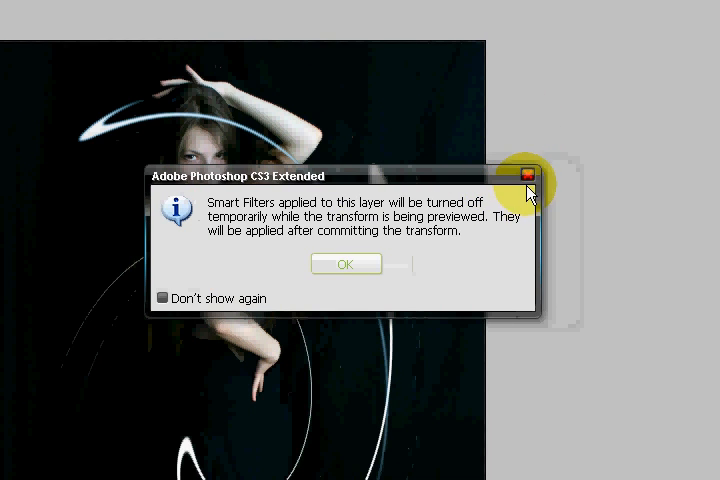
left_click(346, 263)
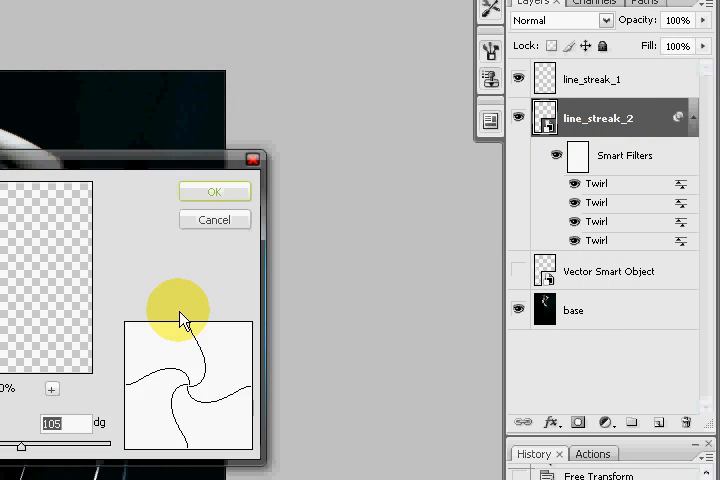
left_click(214, 191)
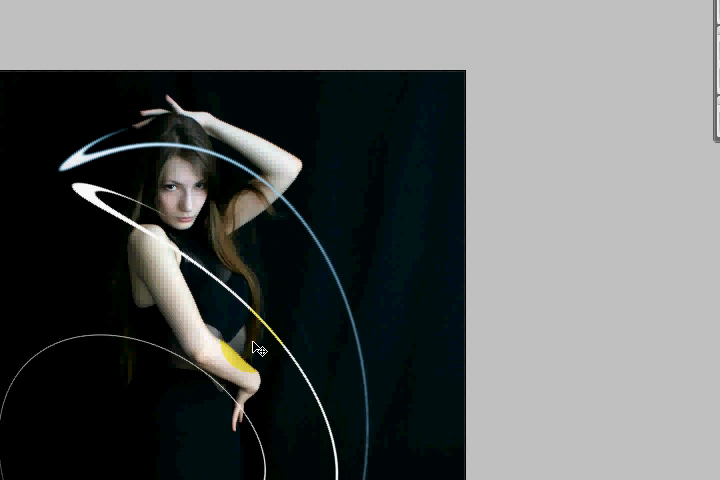
Perspective-distort the twirled streak so it arcs across the woman's face and shoulder
left_click(87, 9)
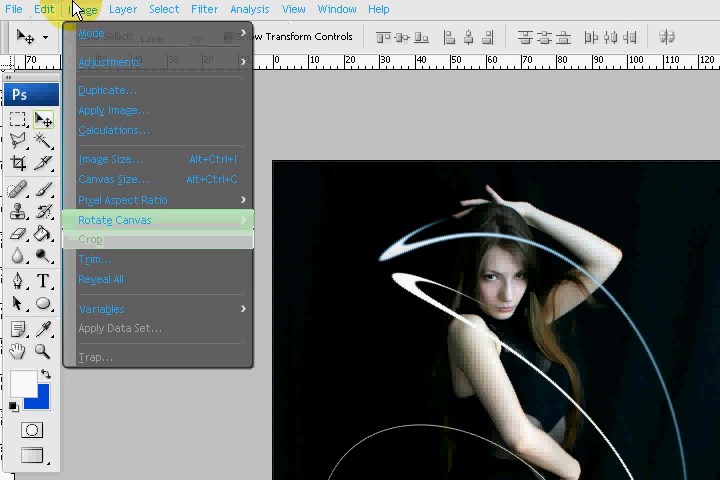
left_click(43, 9)
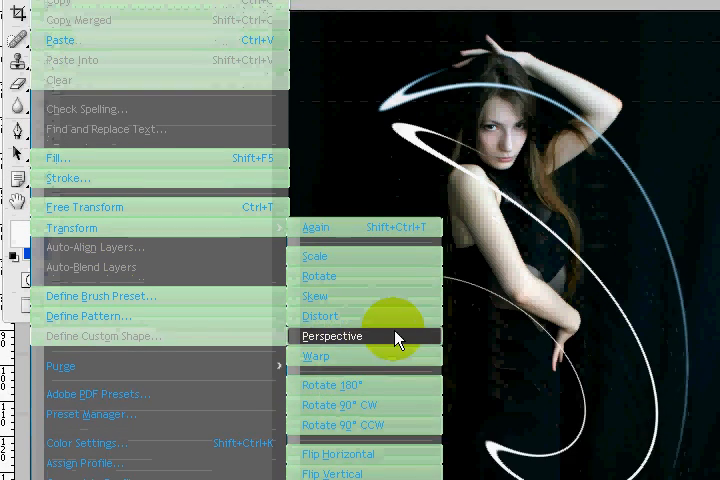
left_click(332, 335)
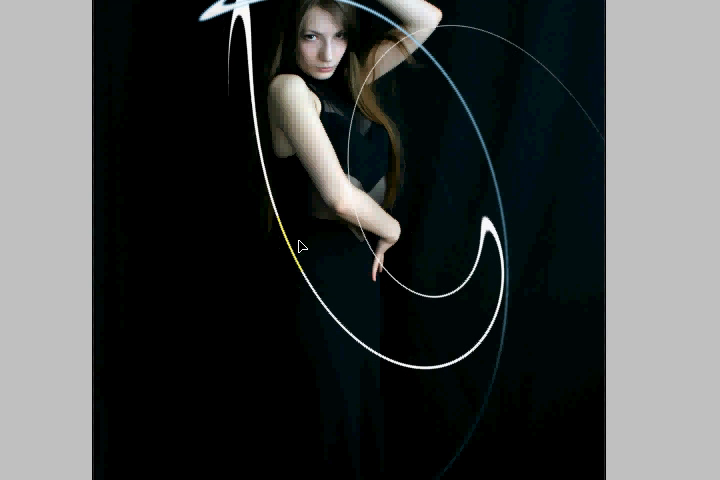
left_click(84, 9)
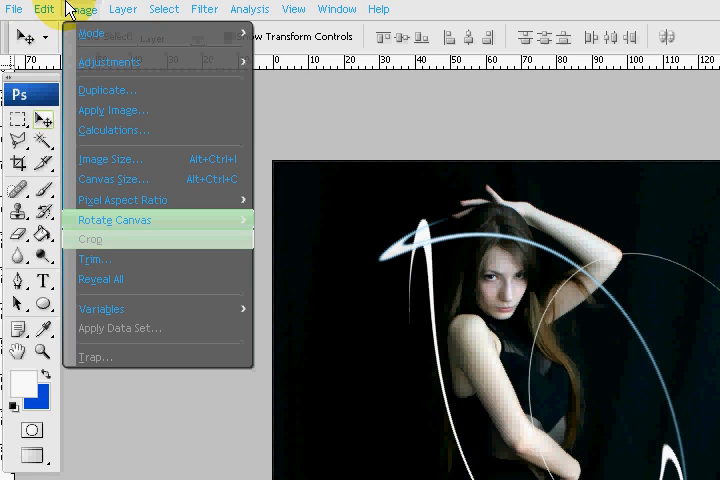
left_click(44, 9)
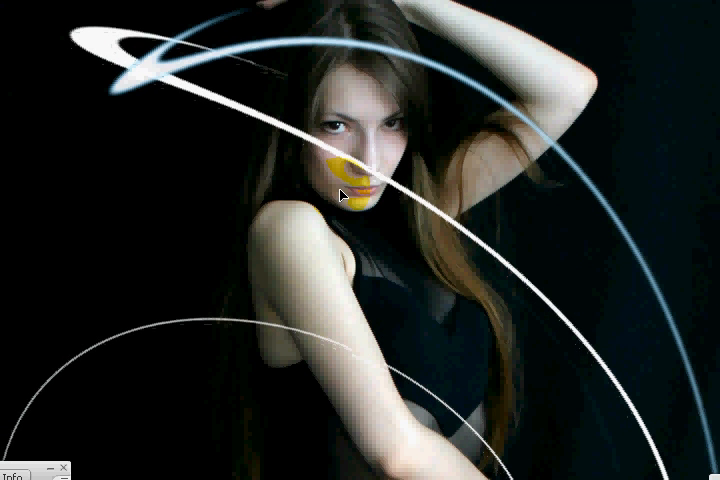
Commit the transform on the reshaped line_streak_2 streak
left_click(185, 9)
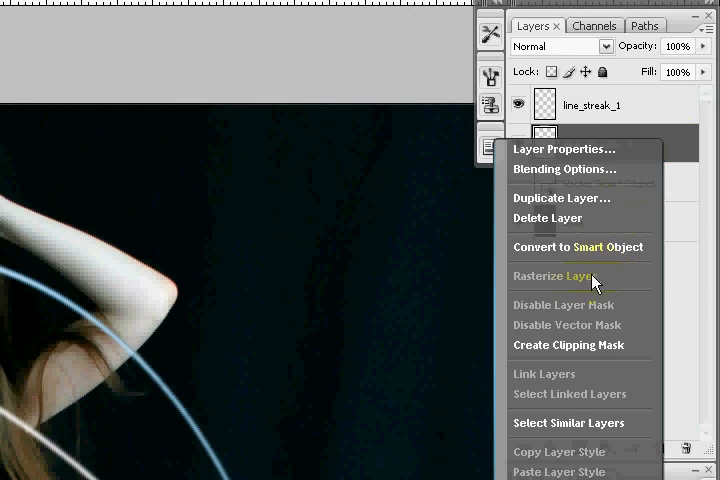
Rasterize line_streak_2 and colorize it blue: hue 207, saturation 81, lightness -32
left_click(561, 197)
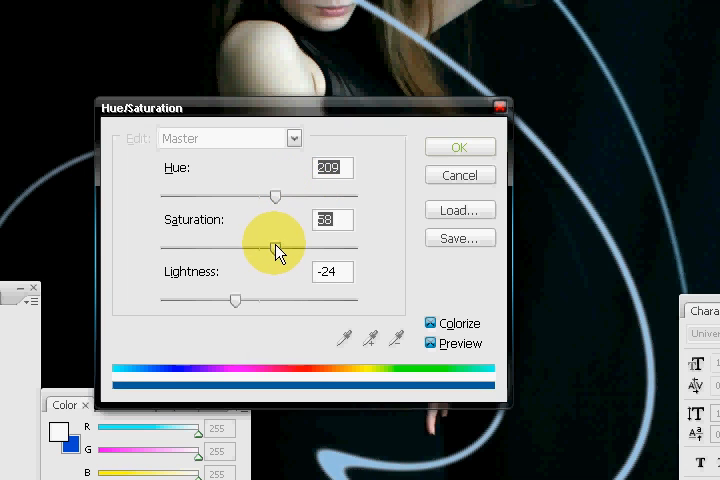
left_click_drag(283, 247, 323, 252)
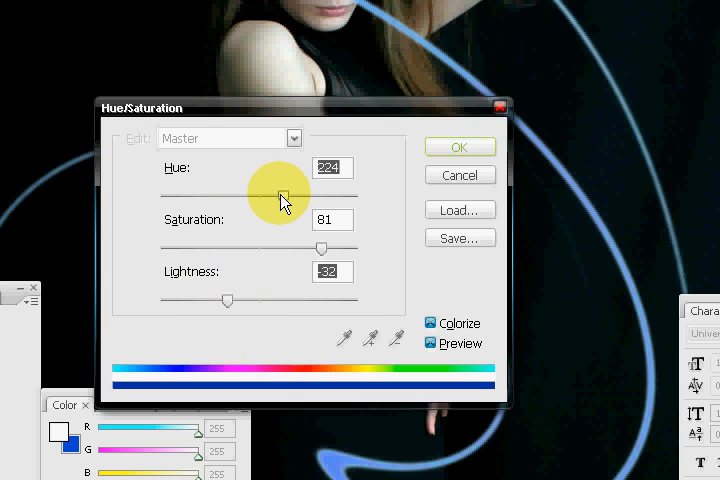
left_click_drag(285, 195, 275, 195)
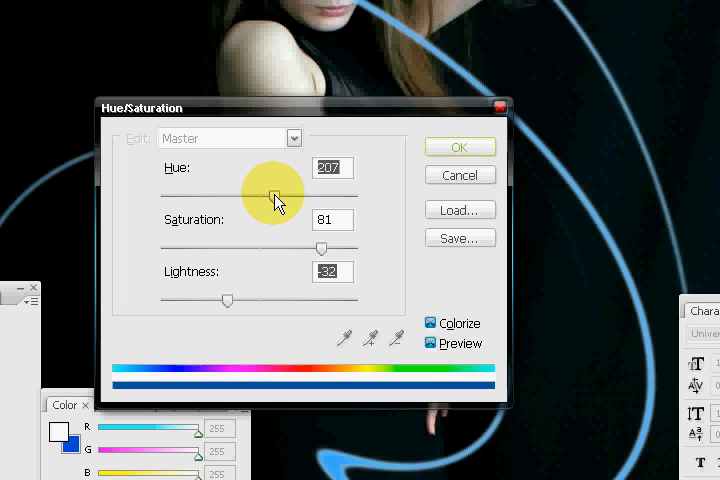
left_click(459, 146)
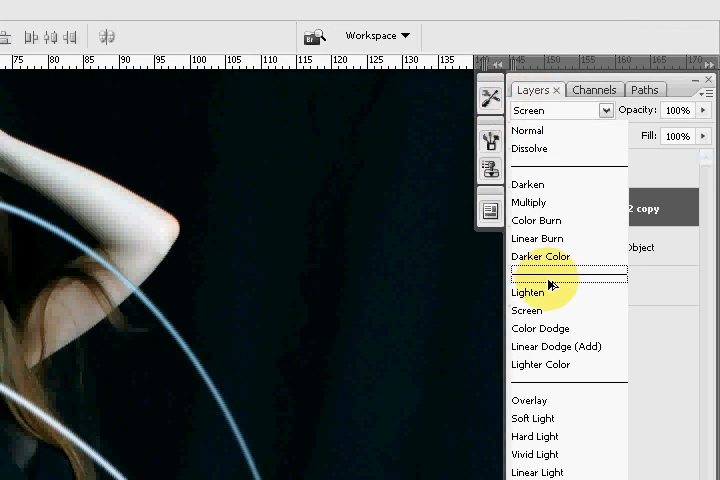
Adjust the streak layer's blending options and duplicate the Vector Smart Object layer
left_click(549, 346)
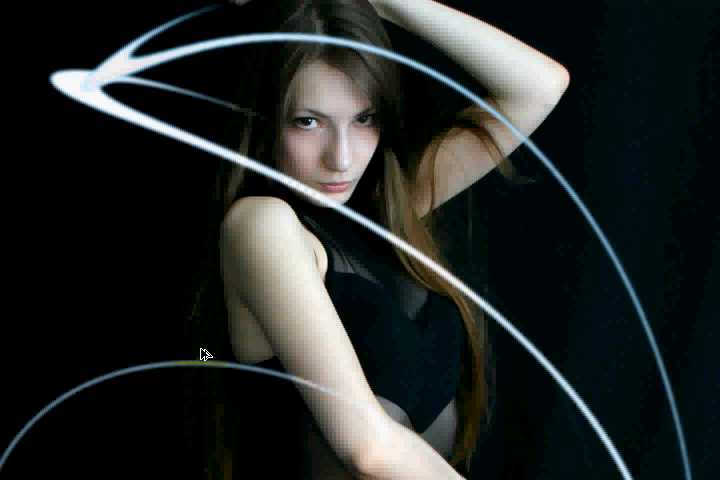
left_click(200, 352)
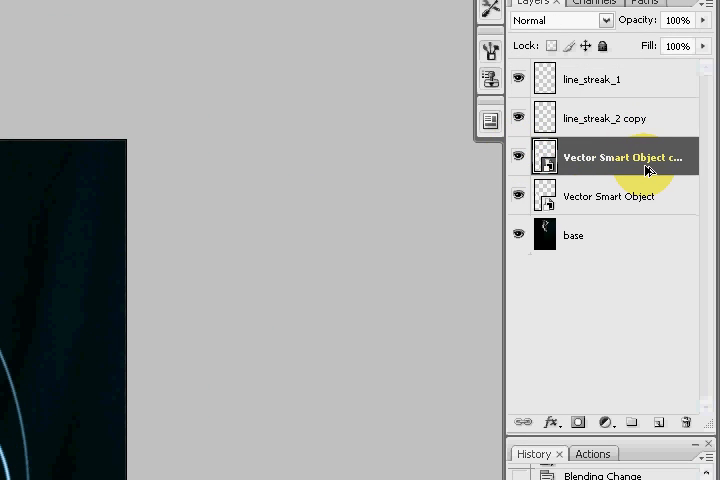
Open the duplicated vector streak layer's context menu to edit its contents
right_click(625, 157)
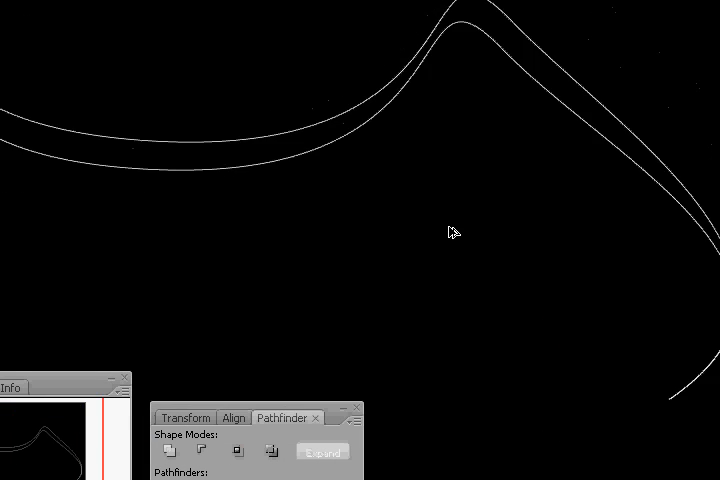
Rework the curved double-line outline in Illustrator into a filled white ribbon
left_click(330, 138)
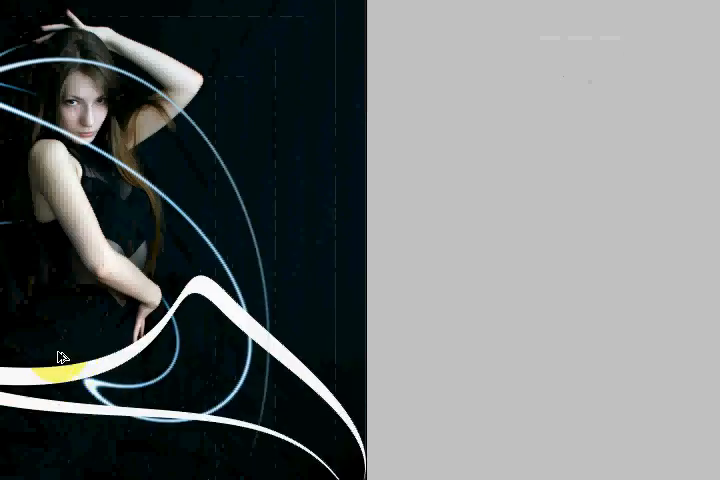
Stretch the updated white streak diagonally and set up a 296° Twirl
left_click(612, 122)
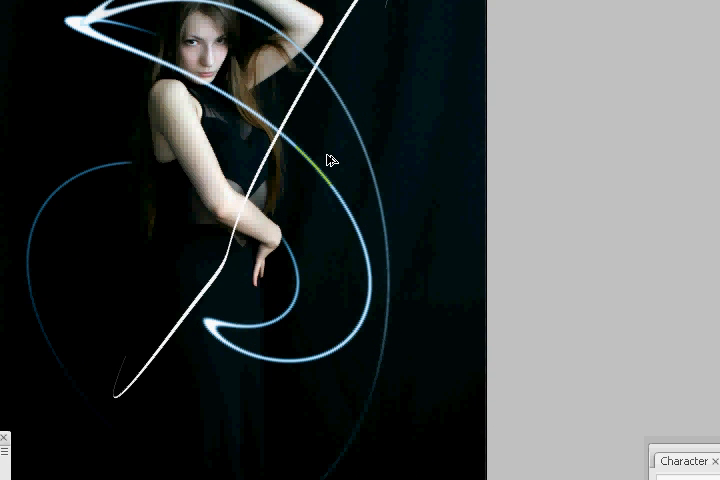
left_click(185, 9)
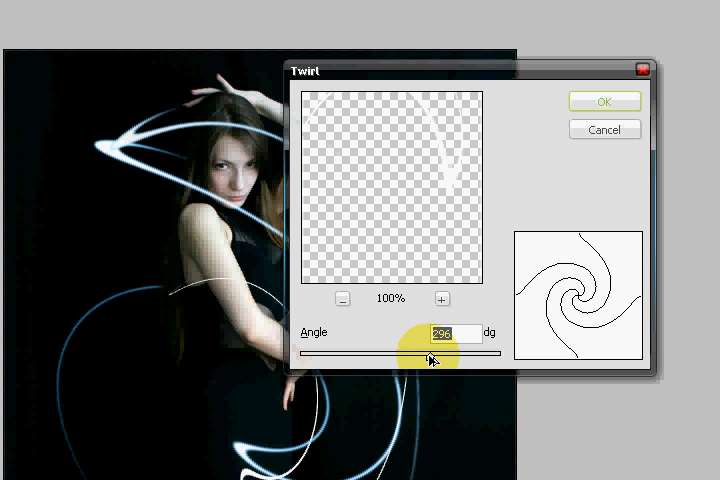
Apply a 296° Twirl smart filter to the white streak and dismiss the transform warning
left_click(604, 101)
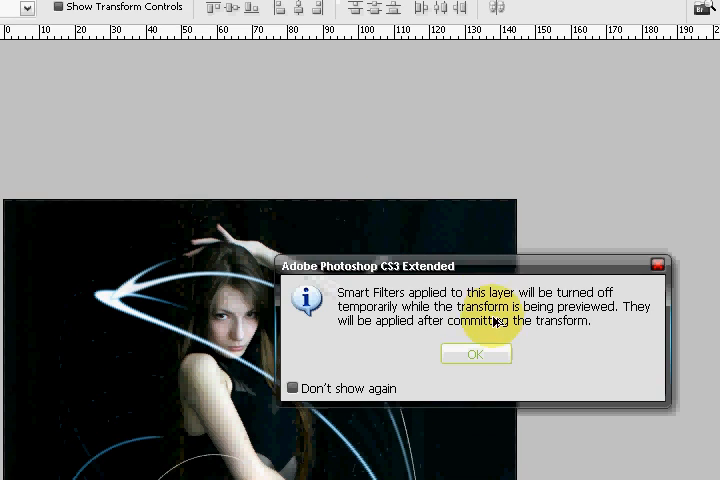
left_click(476, 354)
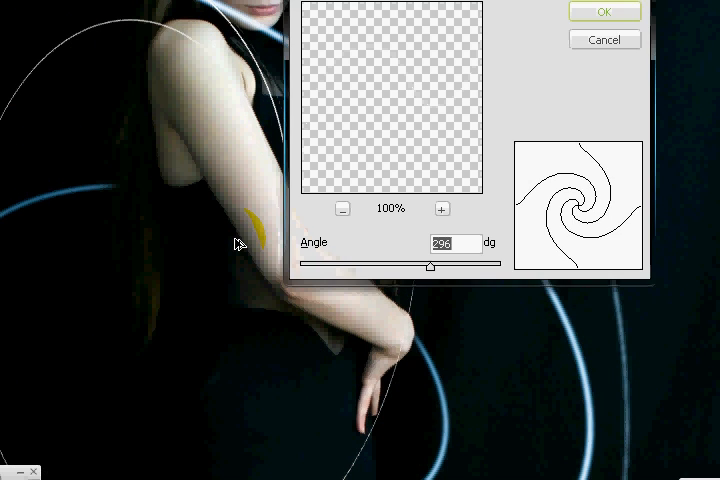
left_click(604, 11)
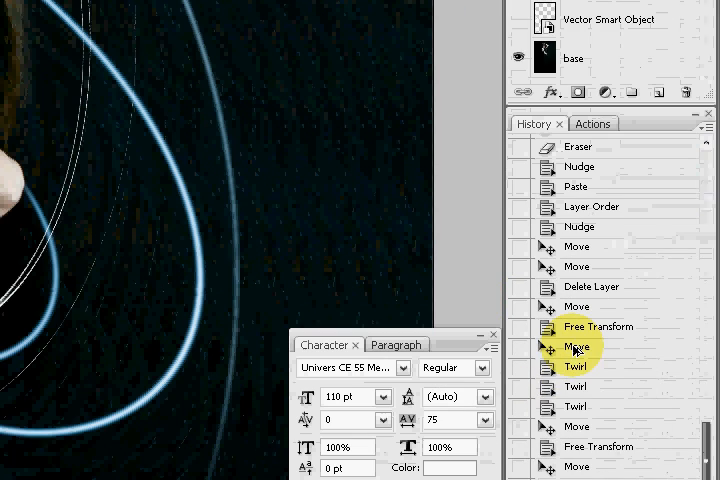
Step back and apply a gentler Twirl of about 65° to the streak
left_click(577, 346)
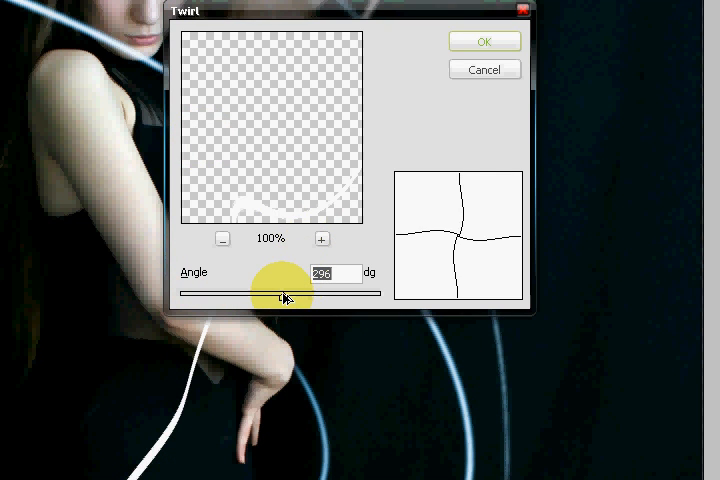
left_click_drag(283, 293, 283, 293)
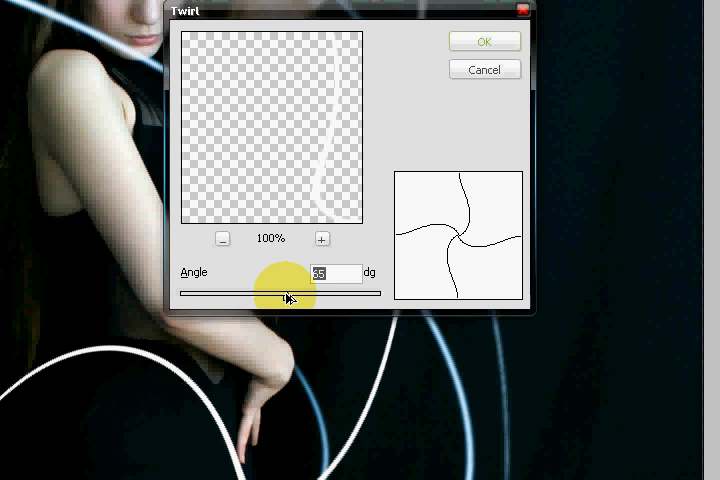
left_click(484, 41)
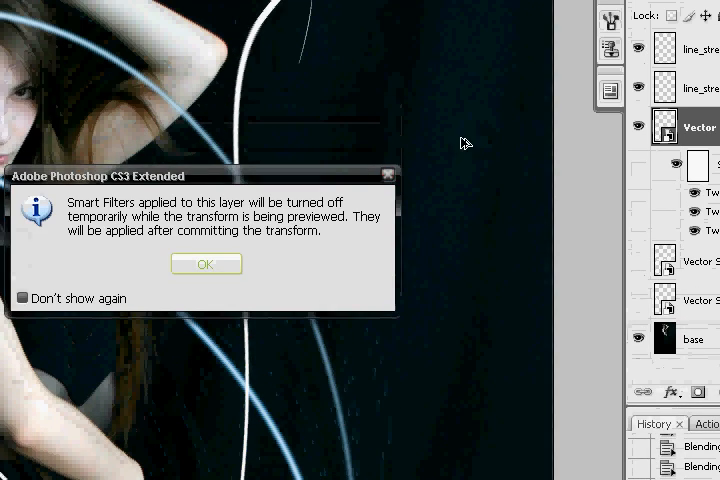
Dismiss the warning, rasterize the twirled streak layer, and switch to the Eraser Tool
left_click(206, 264)
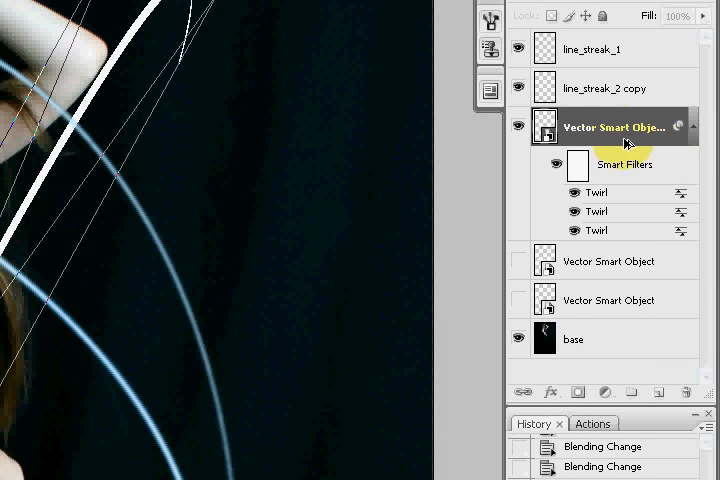
right_click(615, 126)
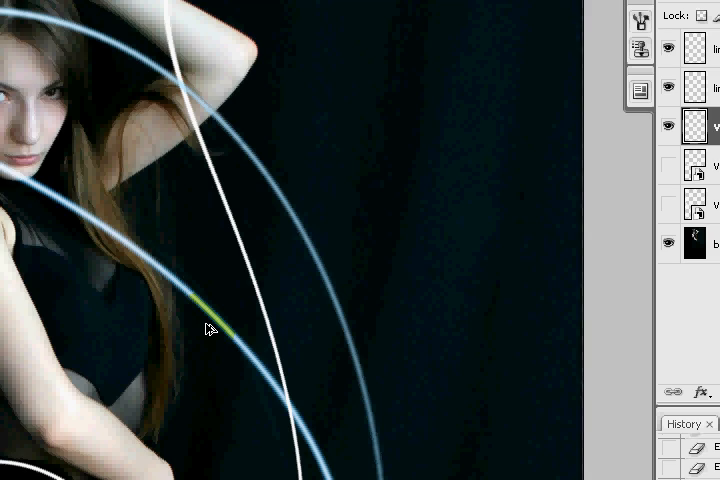
left_click(205, 9)
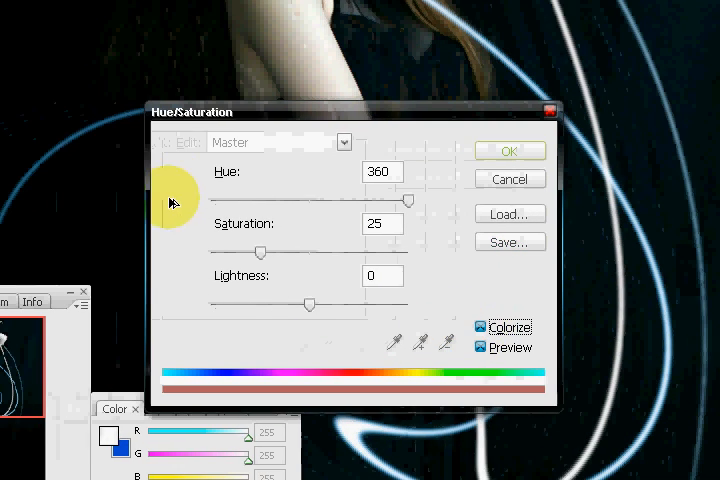
Drag the Colorize saturation and hue sliders to tint the white streak
left_click_drag(305, 299, 250, 299)
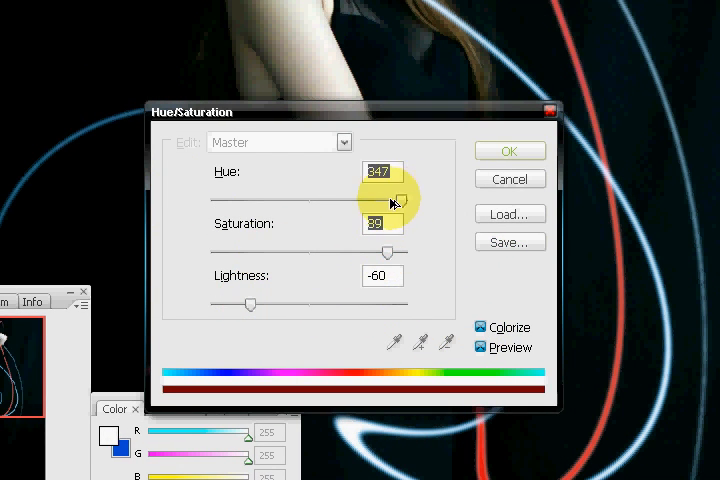
left_click_drag(397, 197, 325, 197)
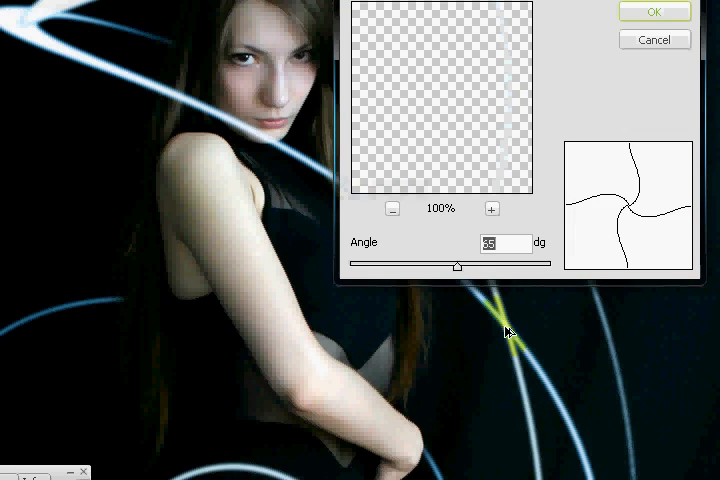
Apply a roughly 65° Twirl to another streak layer
left_click(654, 11)
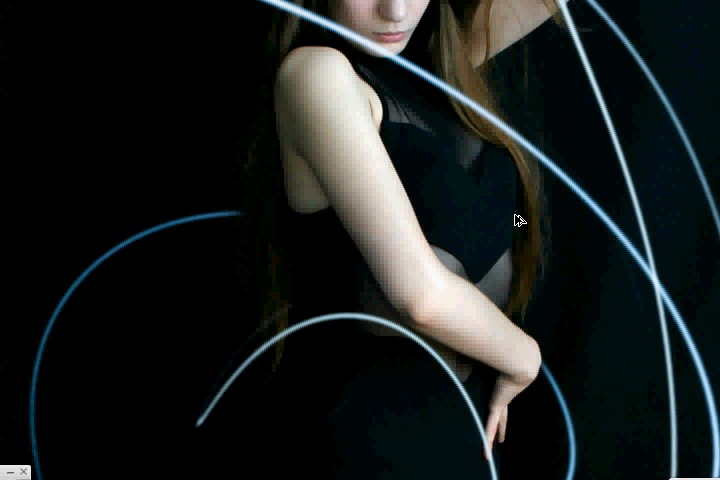